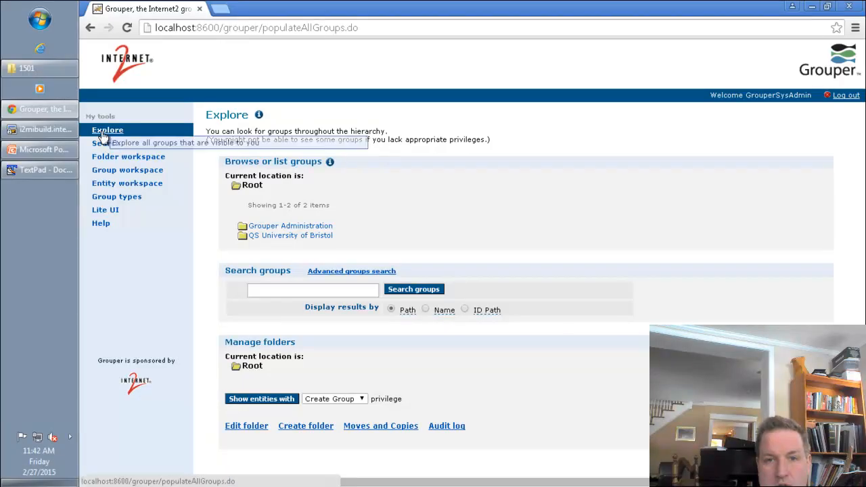
# - Browse from Explore into Grouper Administration, showing its attribute folder and Wheel Group
pyautogui.click(290, 225)
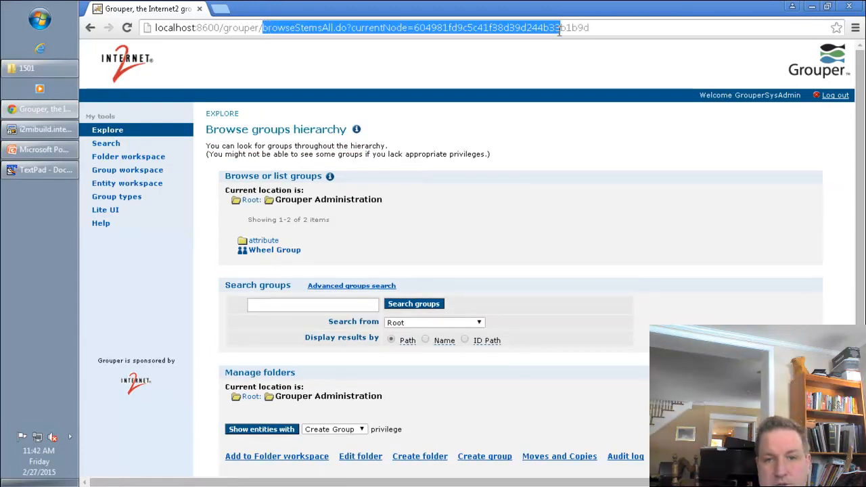
pyautogui.click(108, 130)
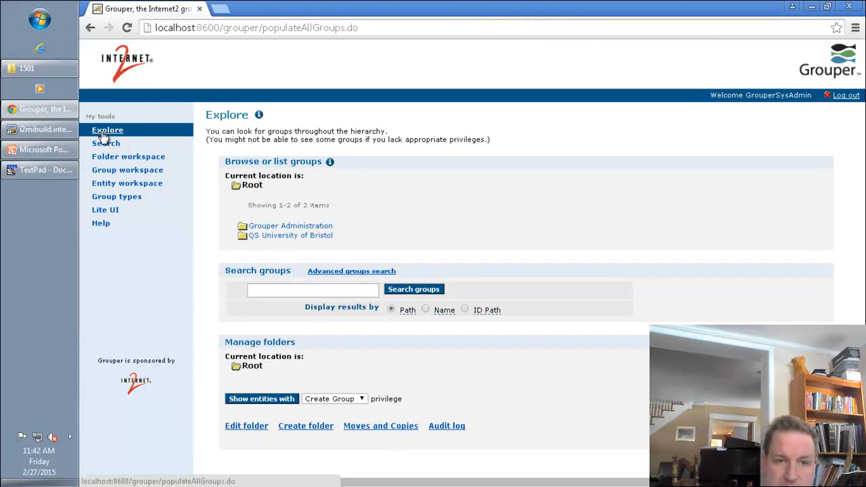
pyautogui.click(290, 226)
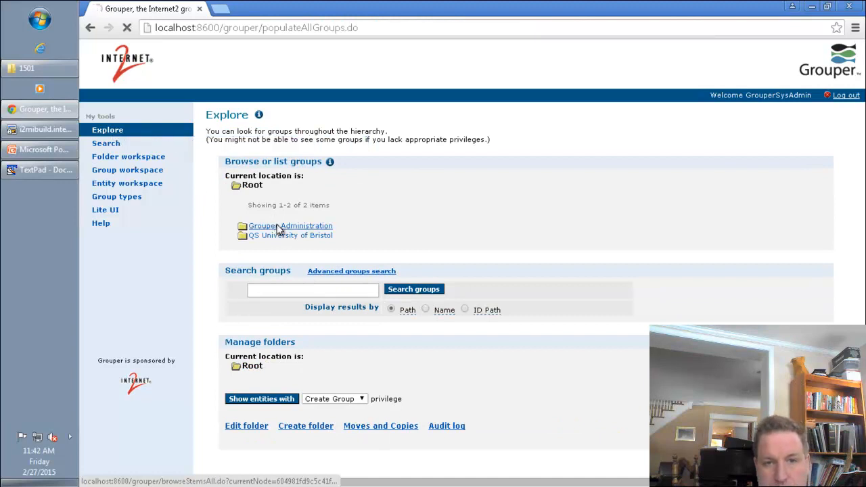
pyautogui.click(289, 225)
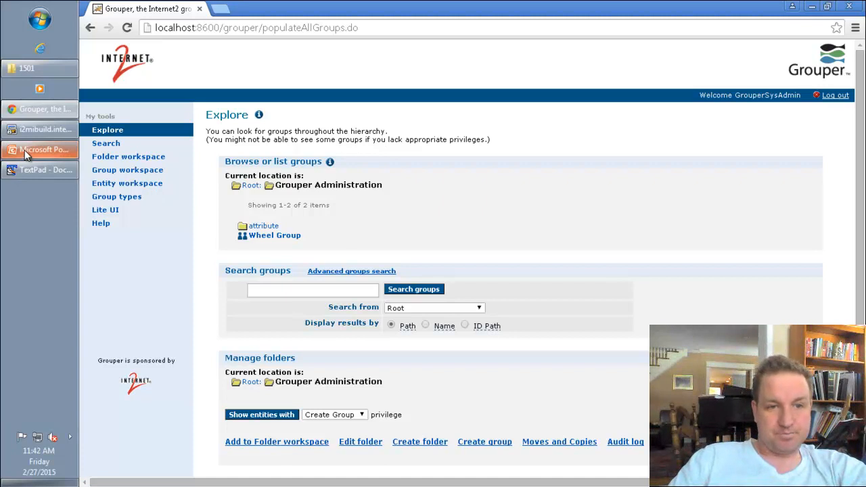
# - In the SSH terminal, delete and recreate the 2.2.1 directory, then cd into it
pyautogui.click(39, 129)
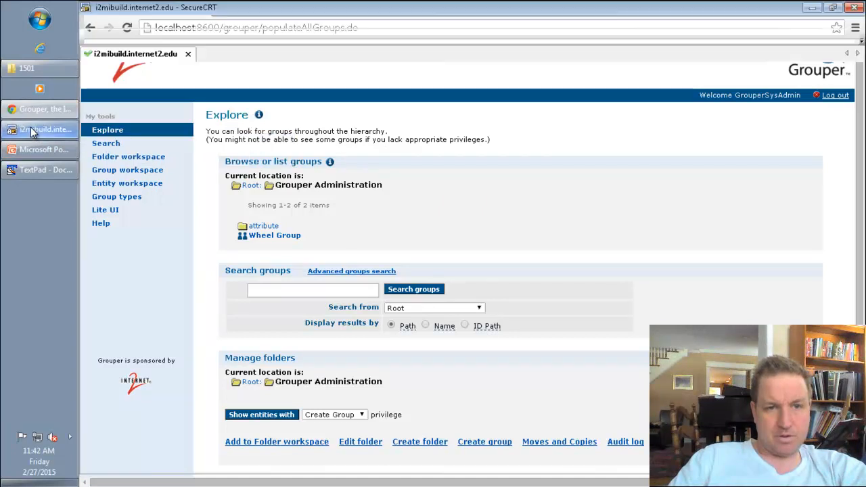
pyautogui.click(40, 129)
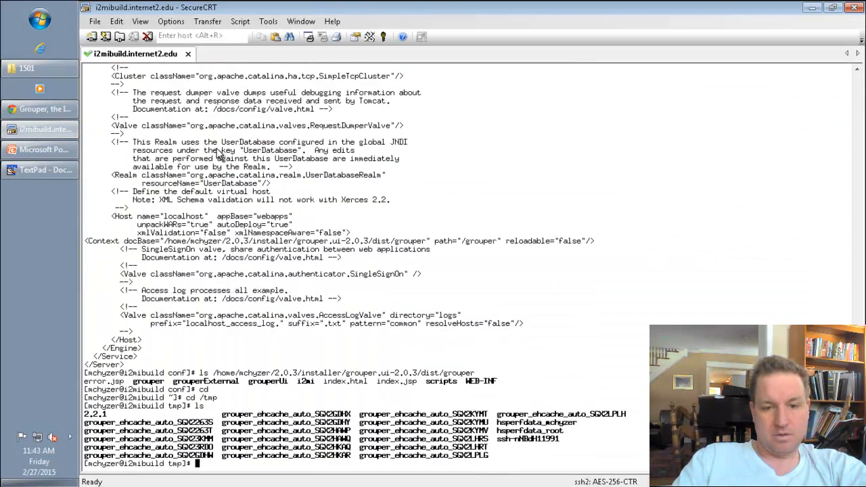
pyautogui.write('rm -rf 2.2.1/')
pyautogui.write('cd')
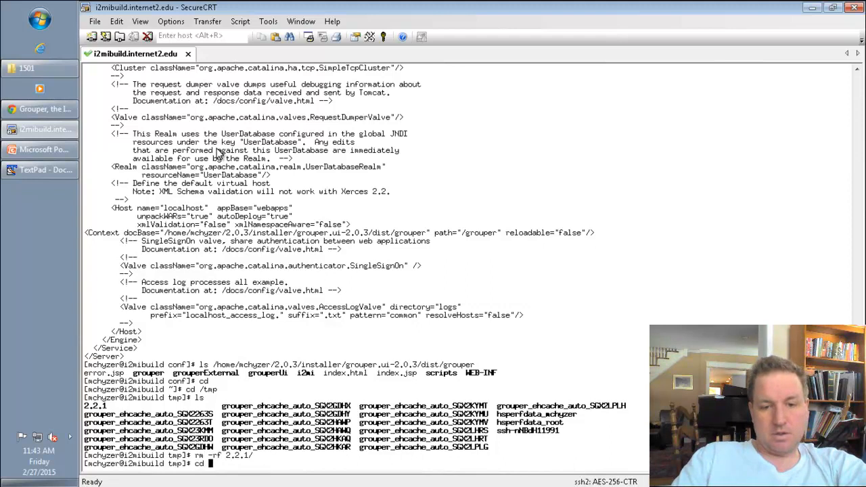
pyautogui.write('mkdir 2.2.1')
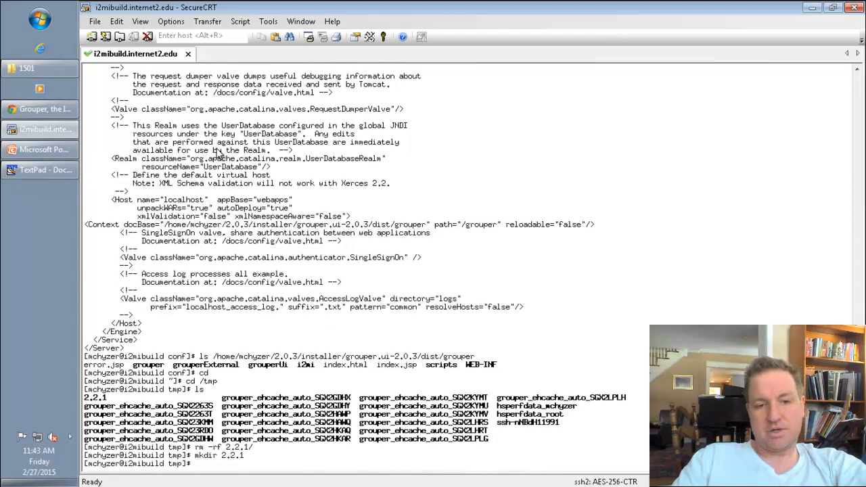
pyautogui.write('cd 2.2.1')
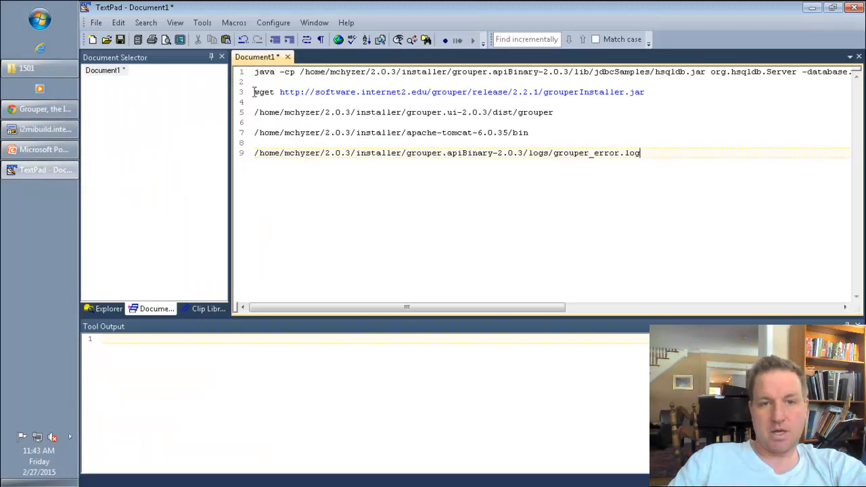
# - Download grouperInstaller.jar with the wget command from TextPad and run it with java -jar
pyautogui.moveTo(253, 92); pyautogui.dragTo(644, 92)
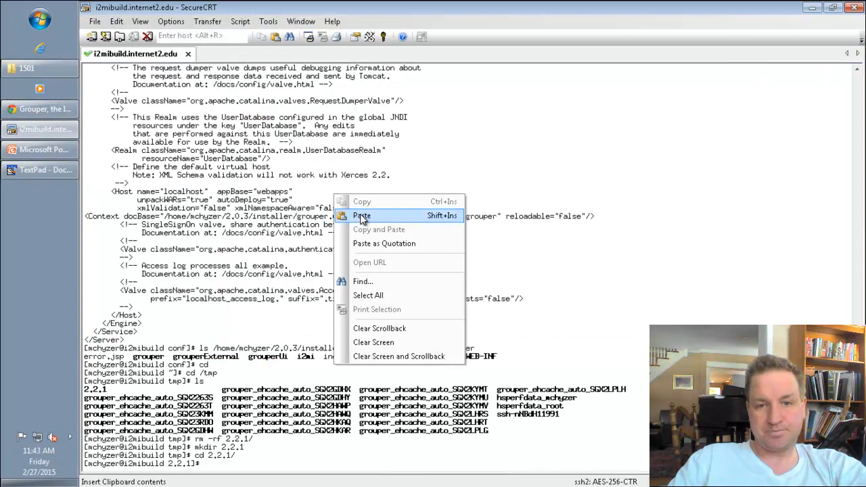
pyautogui.click(362, 215)
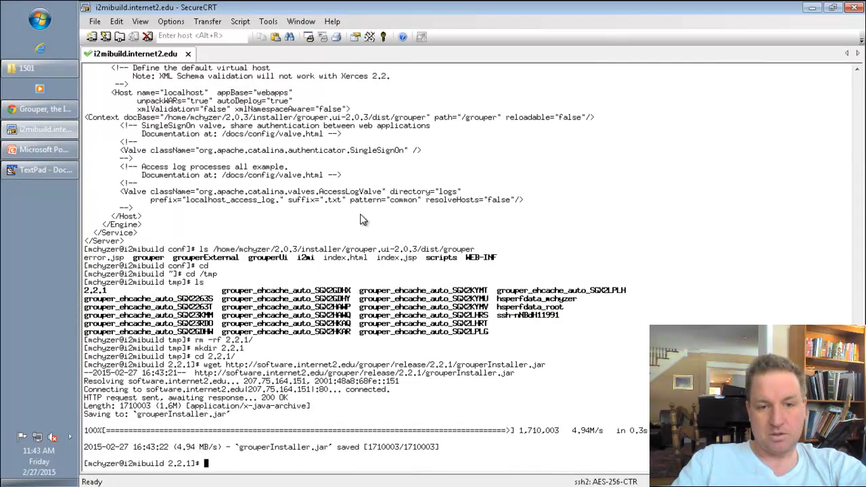
pyautogui.write('java')
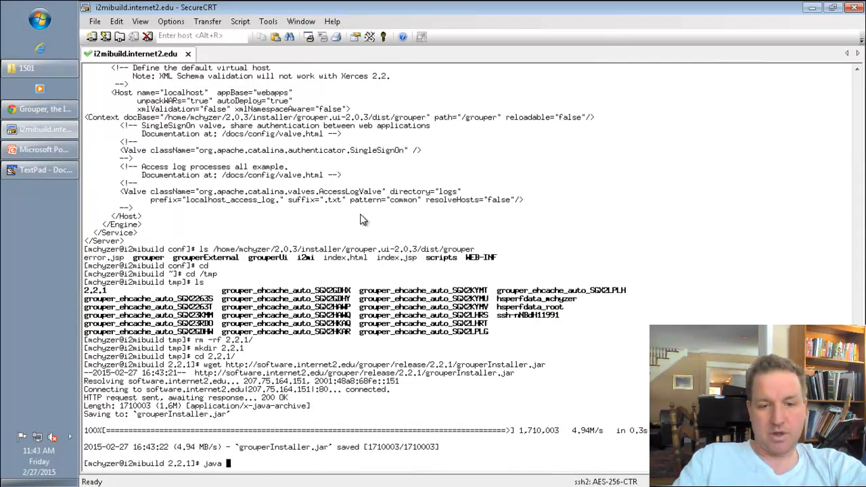
pyautogui.write('-jar grouperInstaller.jar')
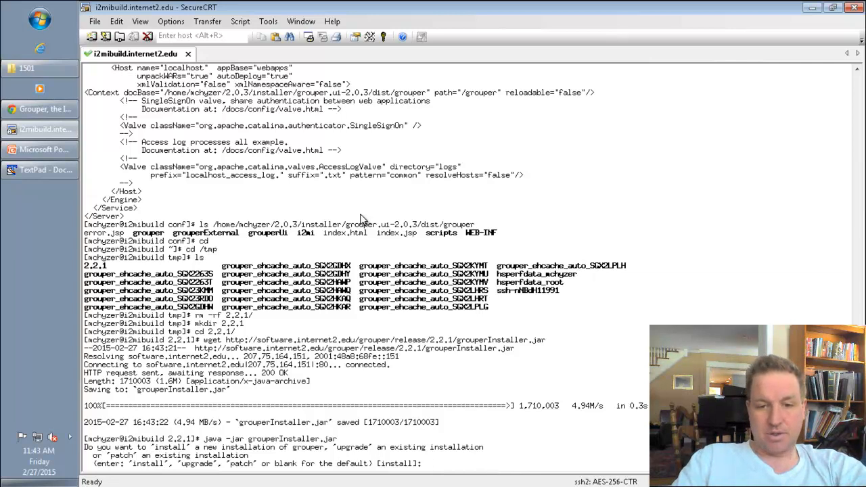
# - Choose upgrade, keep /tmp/2.2.1 as the temp directory, and select ui to upgrade
pyautogui.write('upgrade')
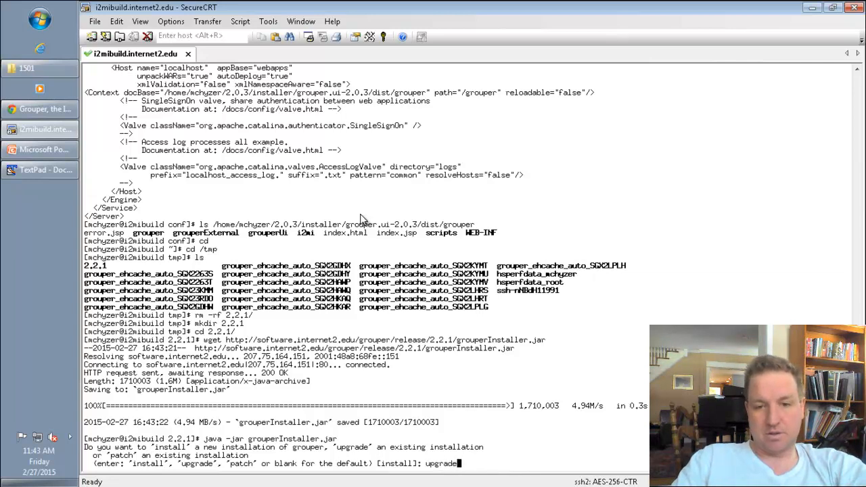
pyautogui.press('enter')
pyautogui.write('ui')
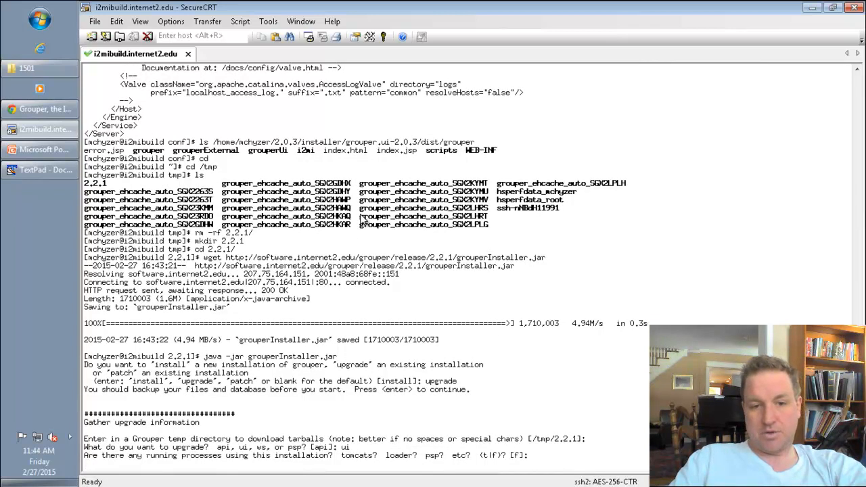
pyautogui.press('Return')
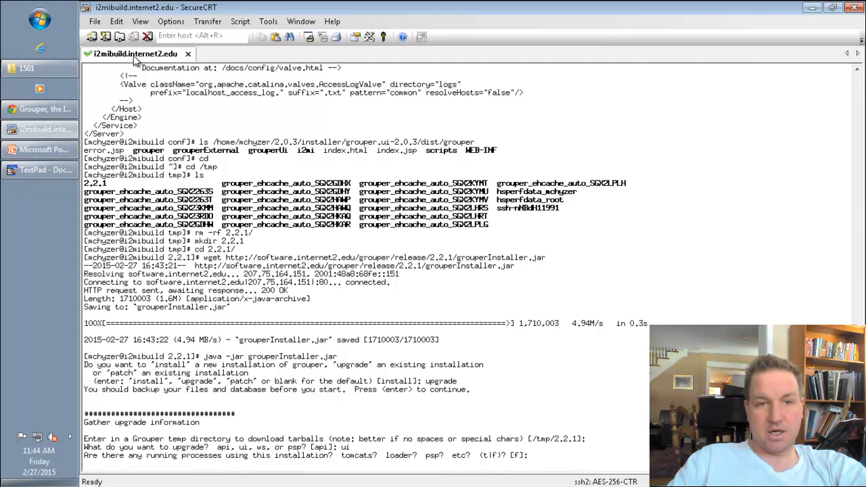
# - Duplicate the current SSH session and switch to the new terminal tab
pyautogui.rightClick(134, 54)
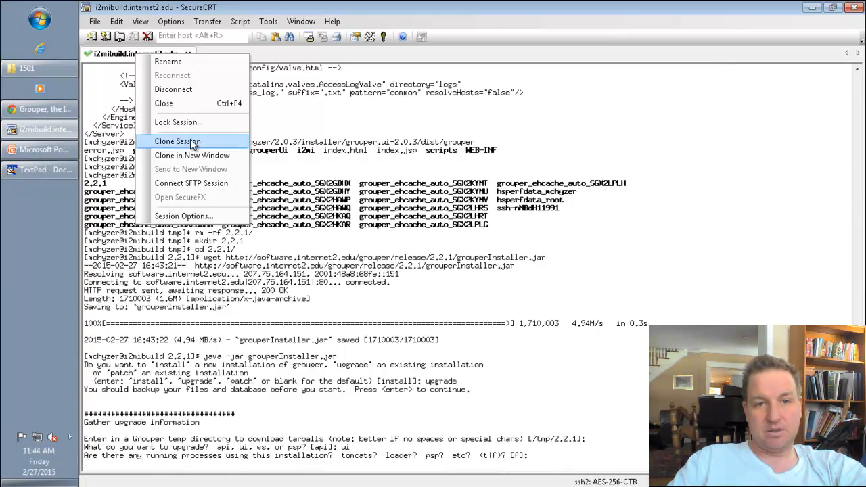
pyautogui.click(177, 140)
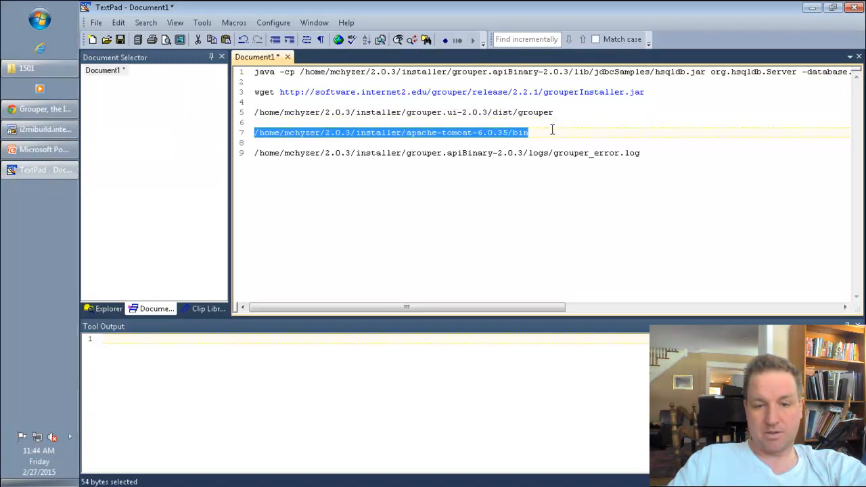
pyautogui.click(45, 129)
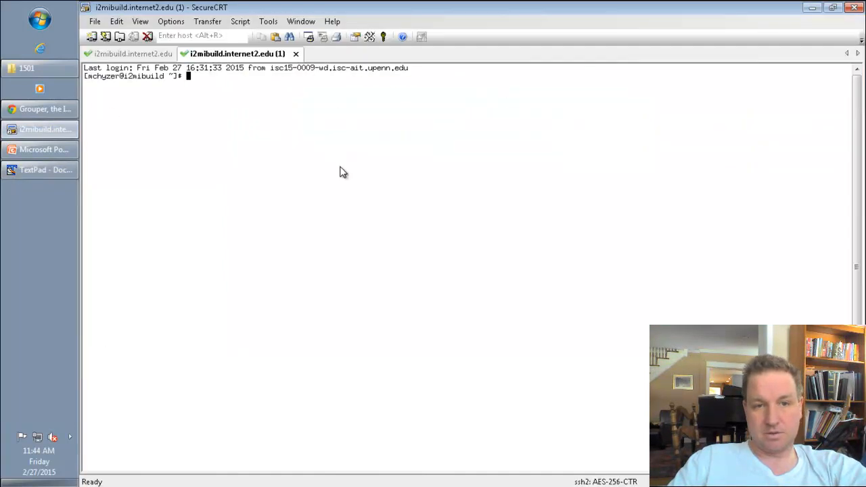
# - Run shutdown.sh from the apache-tomcat-6.0.35 bin directory and check port 8600 with netstat
pyautogui.write('/home/mchyzer/2.0.3/installer/apache-tomcat-6.0.35/bin')
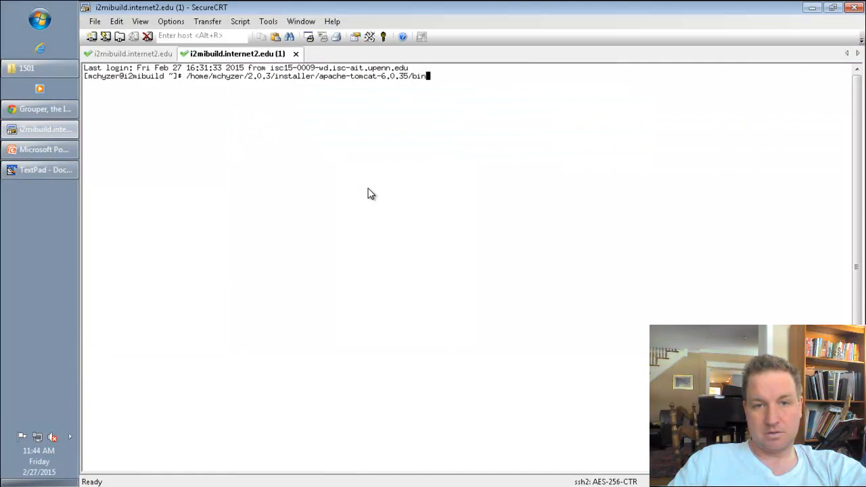
pyautogui.write('shutdown.sh')
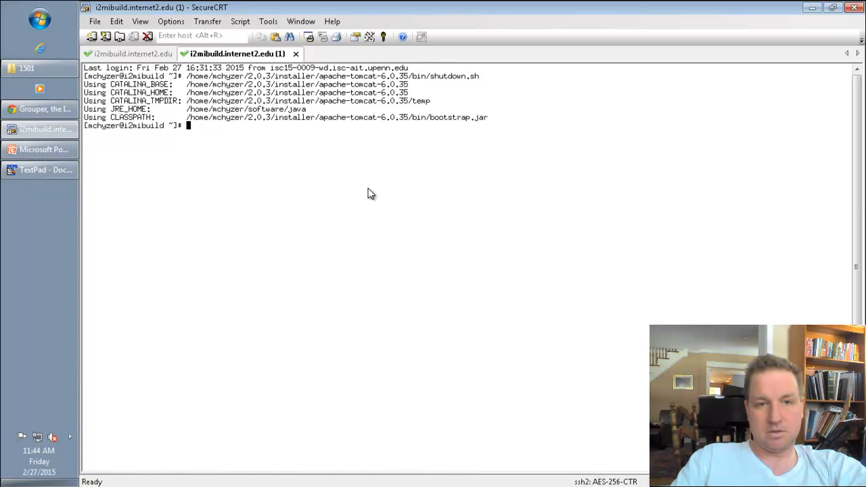
pyautogui.write('netstat -anb')
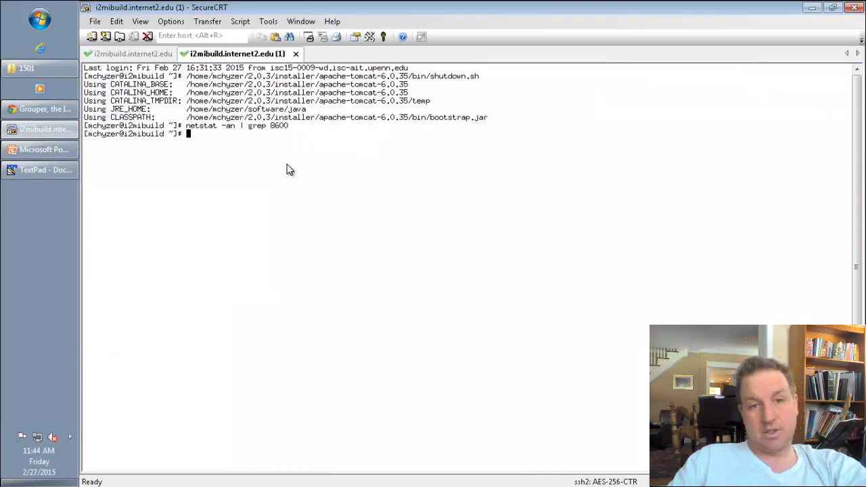
pyautogui.click(128, 54)
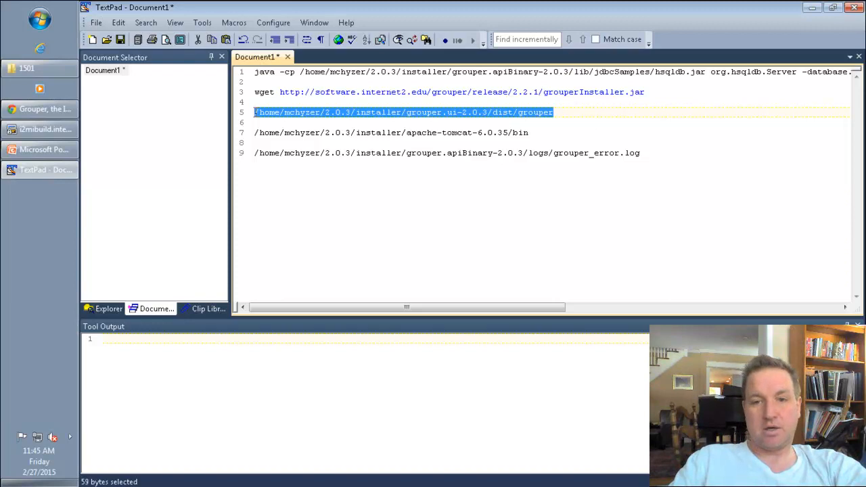
# - Give the installer the grouper.ui-2.0.3/dist/grouper path and let the 2.2.1 UI build run
pyautogui.click(40, 129)
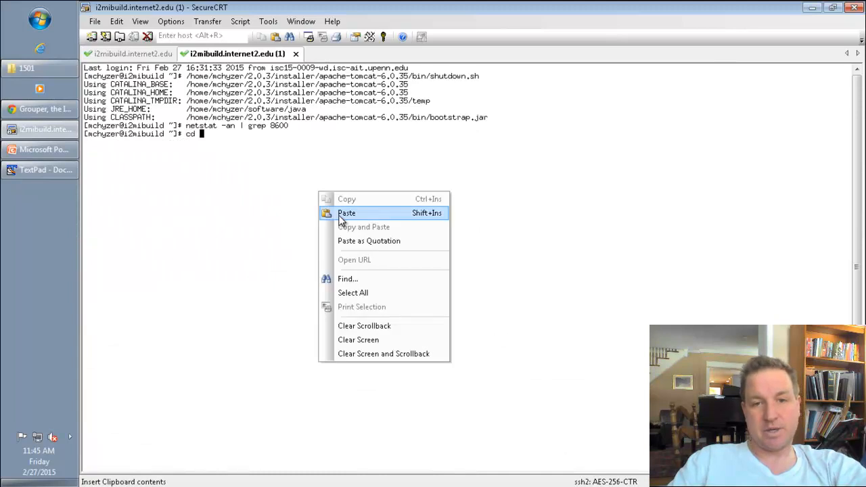
pyautogui.click(346, 212)
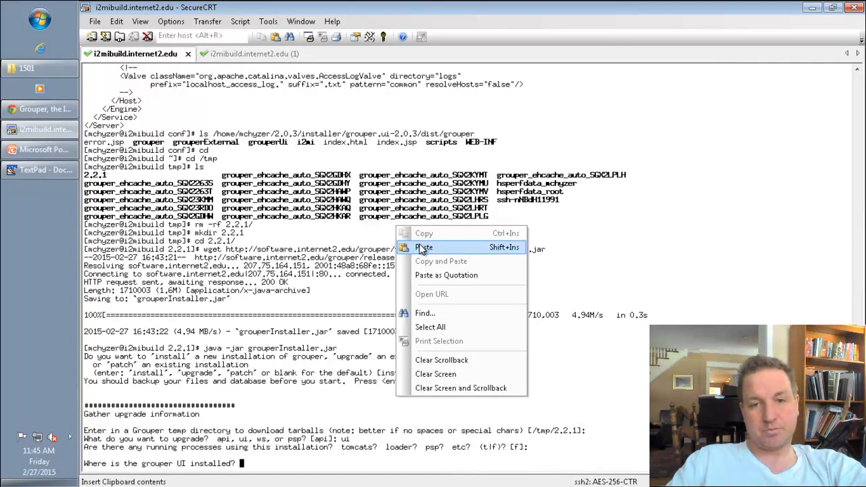
pyautogui.click(425, 247)
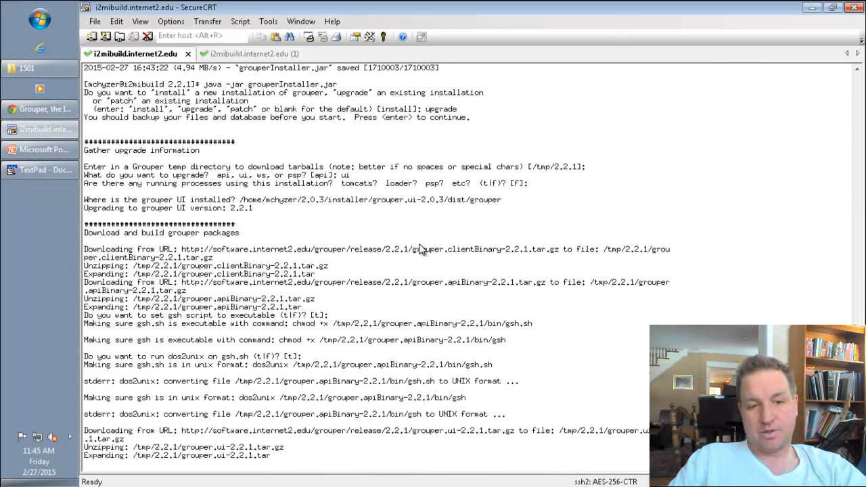
pyautogui.scroll(-3)
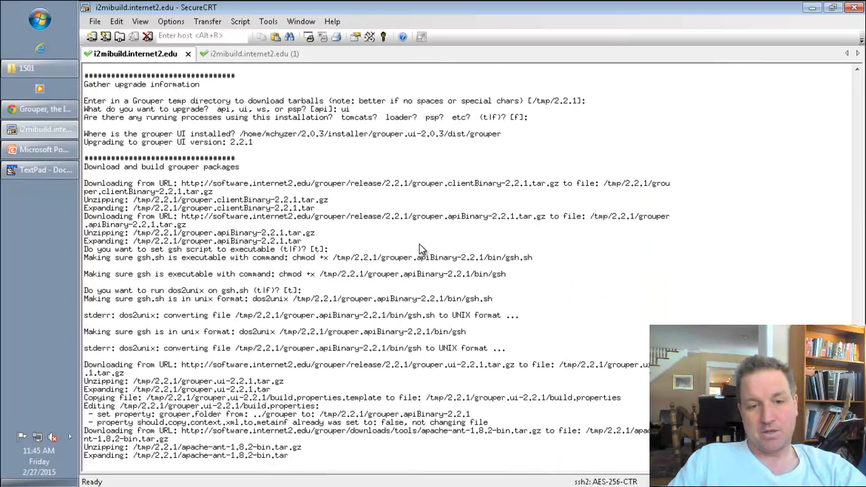
pyautogui.scroll(-3)
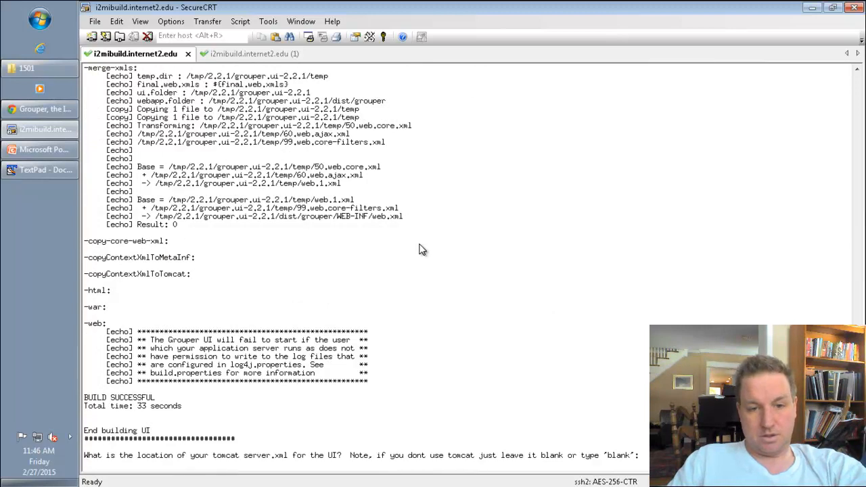
pyautogui.moveTo(340, 296)
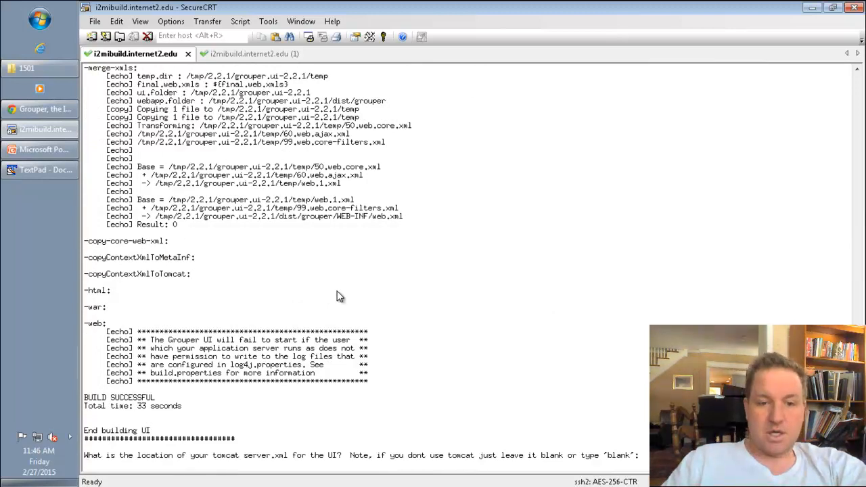
pyautogui.moveTo(254, 58)
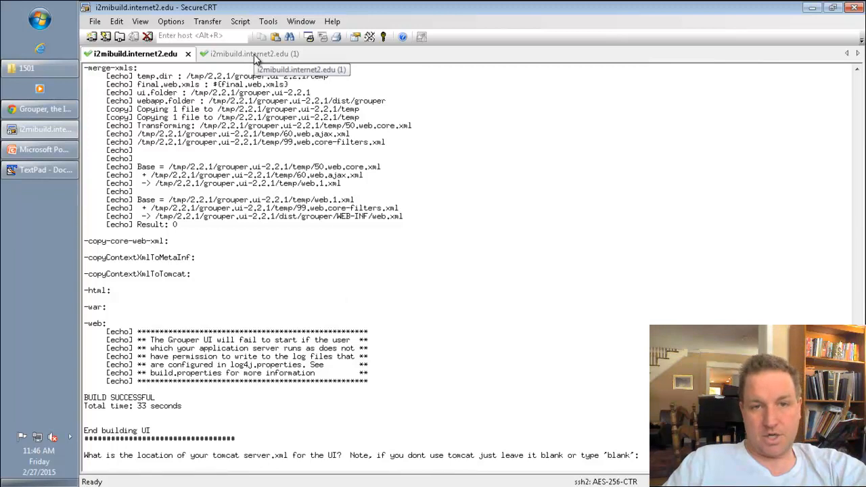
# - In the second session, list the old grouper.ui-2.0.3/dist/grouper folder and copy the server.xml path
pyautogui.click(250, 53)
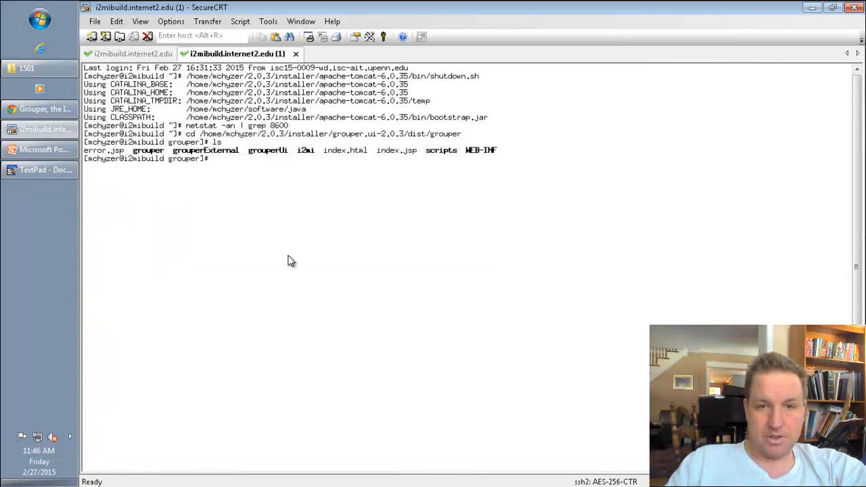
pyautogui.write('cd /home/mchyzer/2.0.3/installer/grouper.ui-2.0.3/dist/grouper')
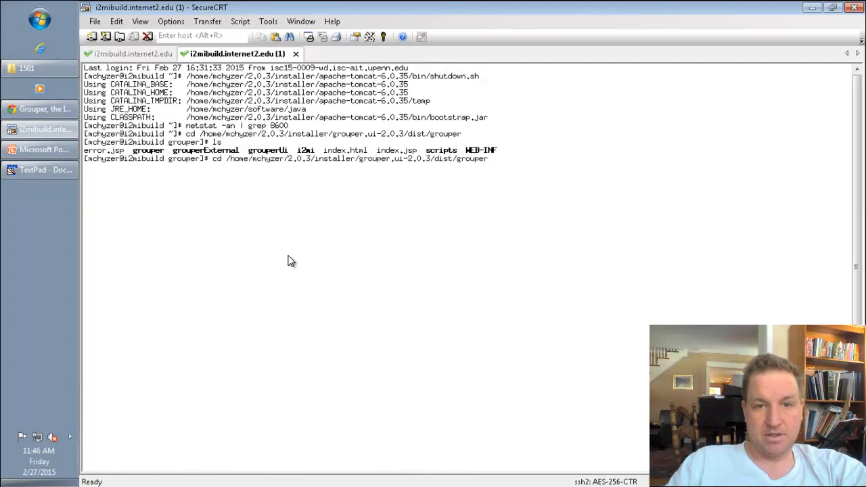
pyautogui.write('mkdir 2.2.1')
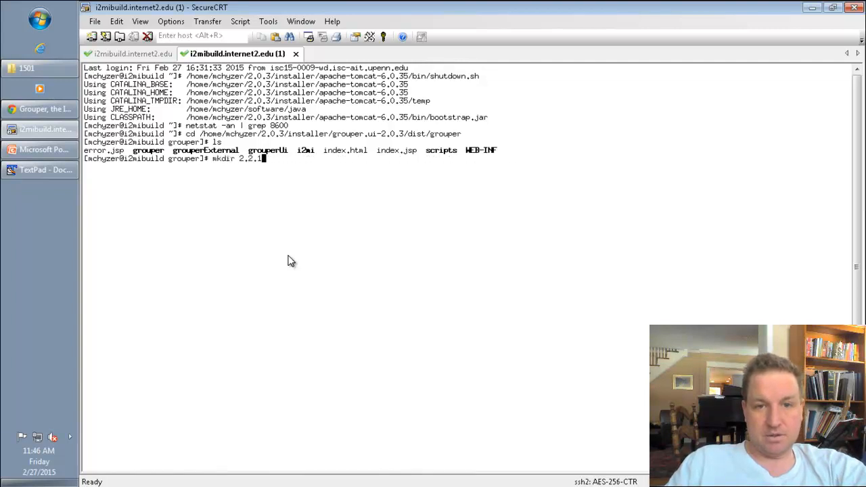
pyautogui.write('ls /home/mchyzer/')
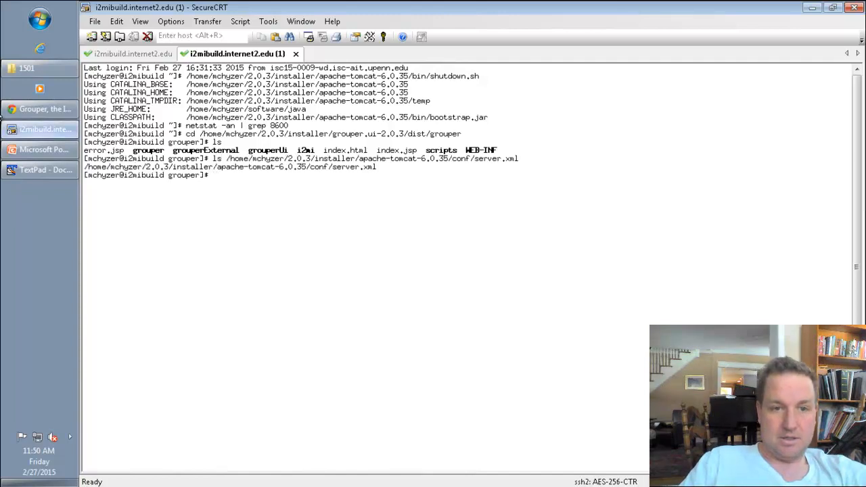
pyautogui.moveTo(83, 167); pyautogui.dragTo(117, 166)
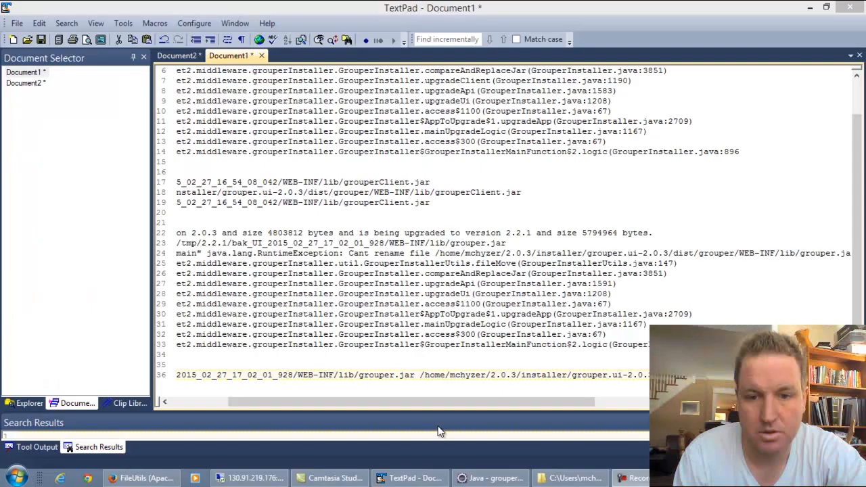
# - Read the 'Cant rename file' stack trace for grouper.jar in TextPad's Document1
pyautogui.click(254, 478)
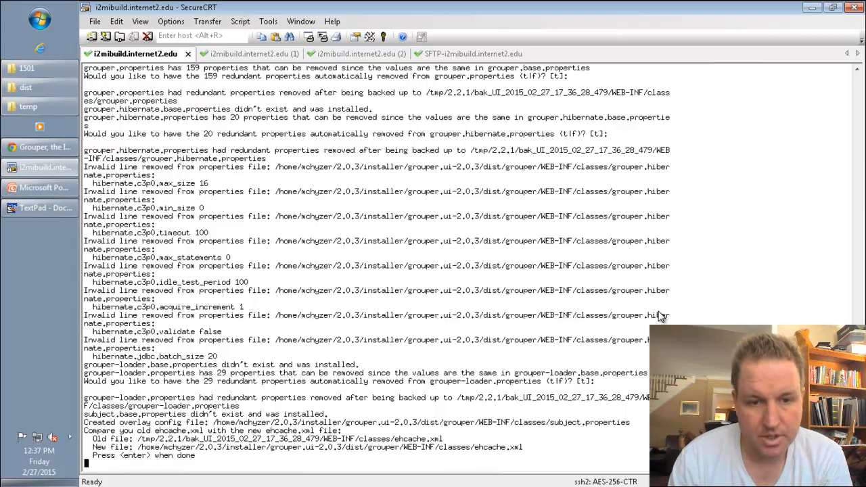
pyautogui.moveTo(426, 363)
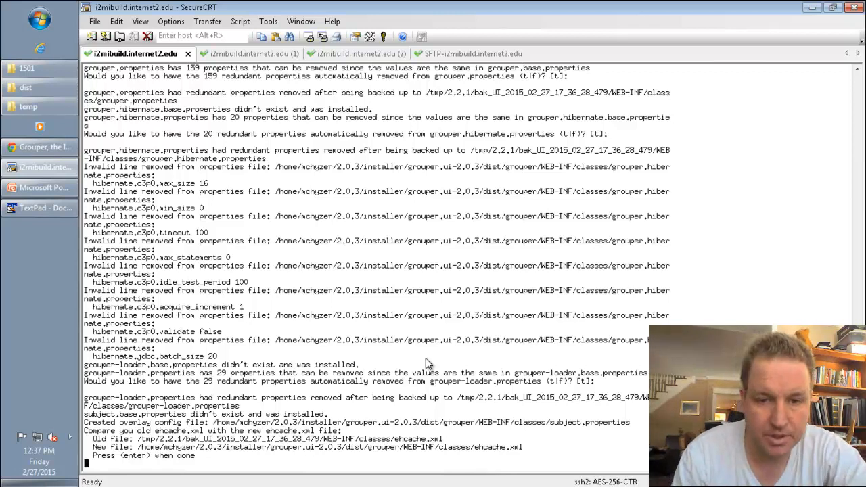
pyautogui.moveTo(707, 285)
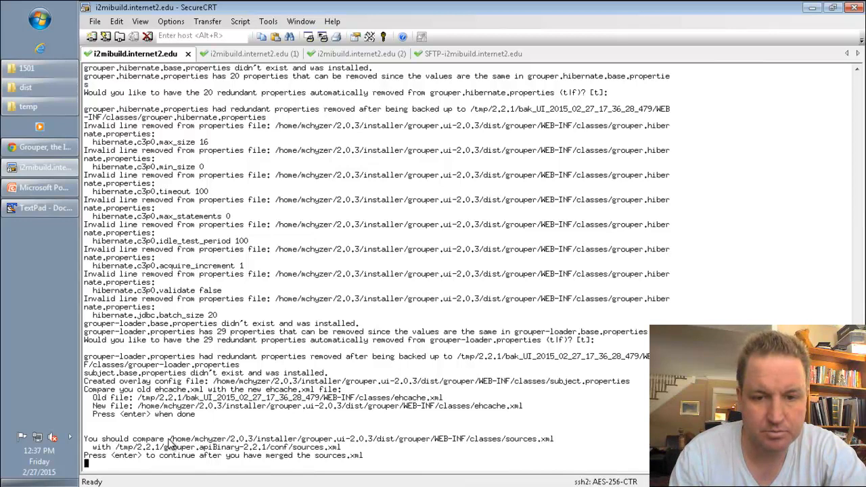
pyautogui.moveTo(744, 318)
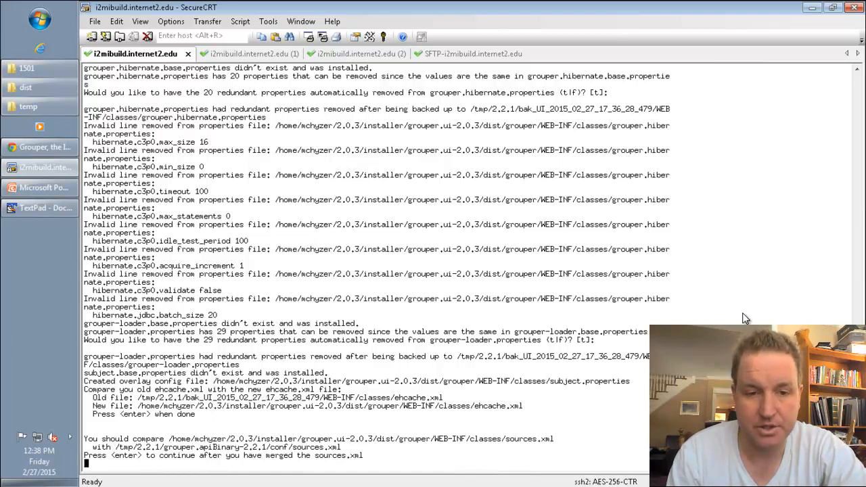
# - Continue past the sources.xml merge and follow the output into the 2.2 upgrade GSH script
pyautogui.press('enter')
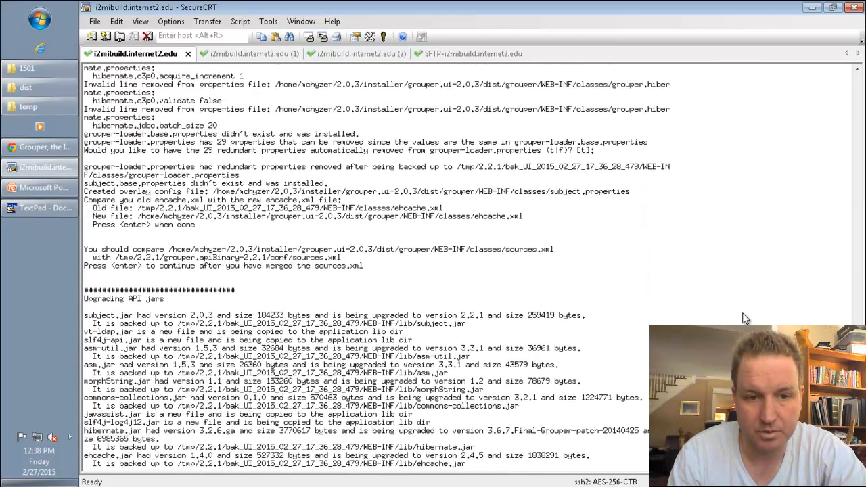
pyautogui.scroll(-3)
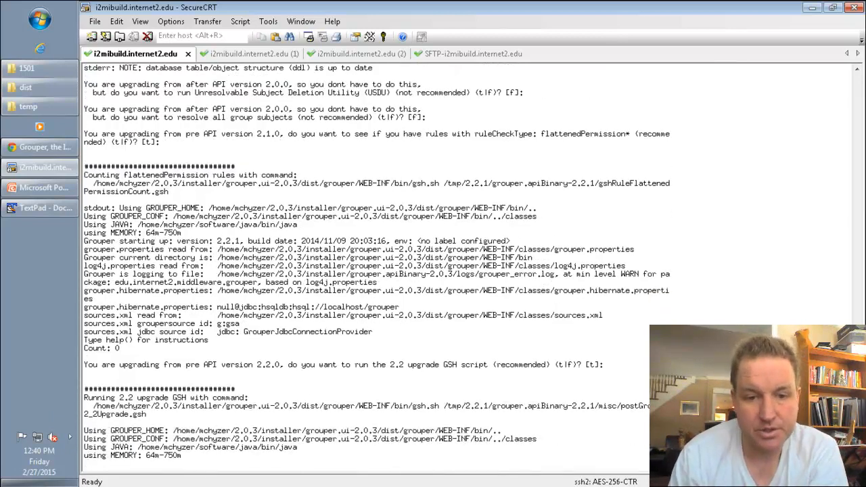
# - Scroll through the output as the 2.2 and 2.2.1 upgrade scripts and UI file copy finish
pyautogui.scroll(-3)
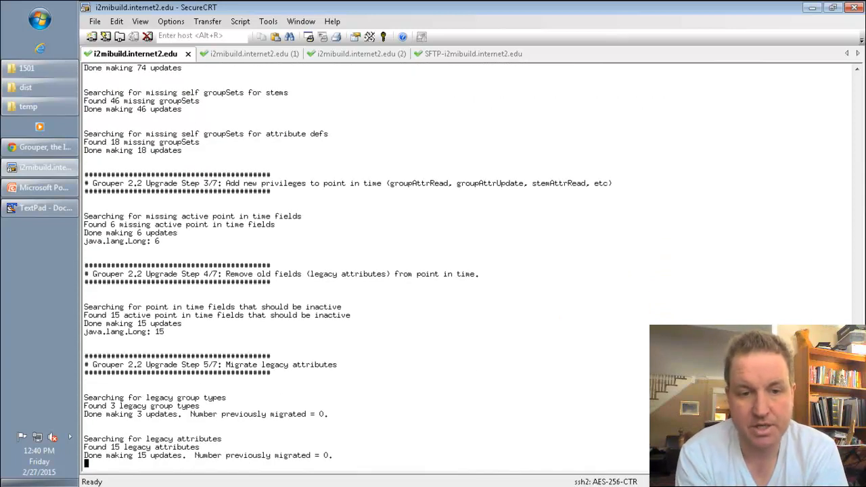
pyautogui.scroll(-3)
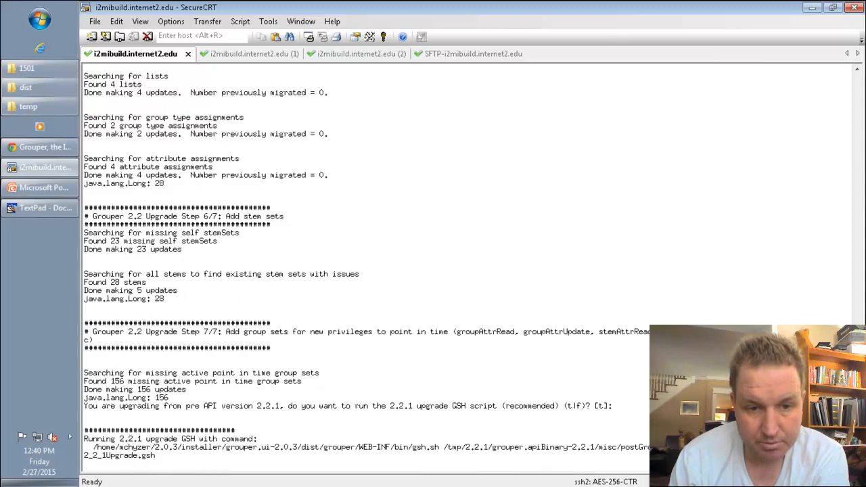
pyautogui.scroll(-3)
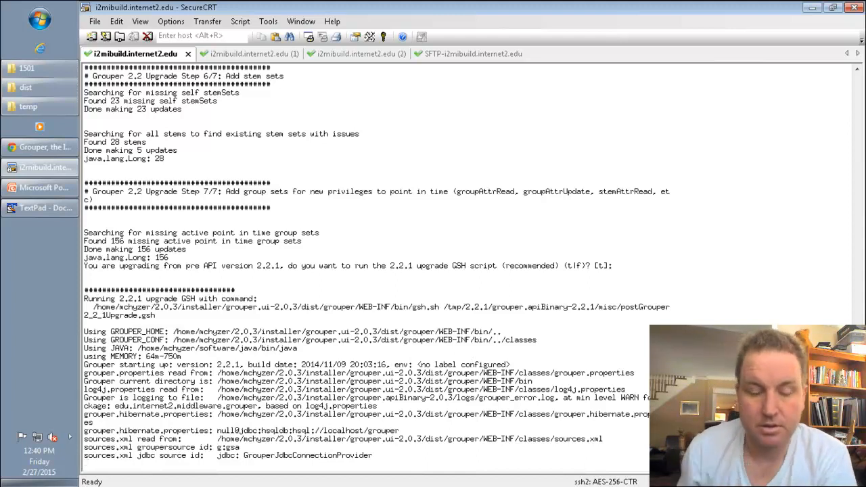
pyautogui.scroll(-3)
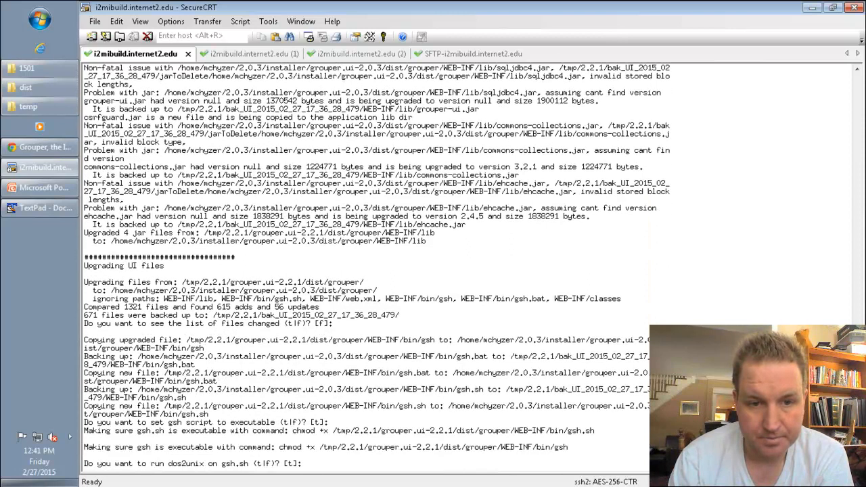
# - Accept dos2unix, pass the web.xml notice, and reach 'Grouper is upgraded from 2.0.3 to 2.2.1'
pyautogui.press('Return')
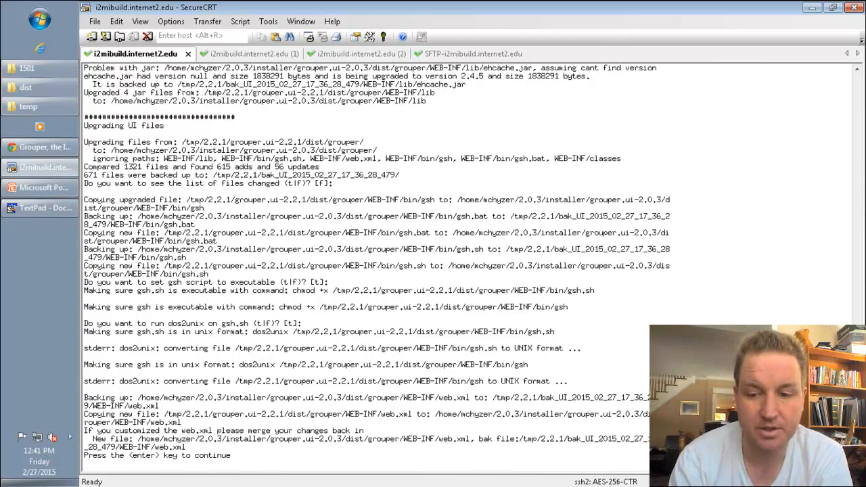
pyautogui.press('enter')
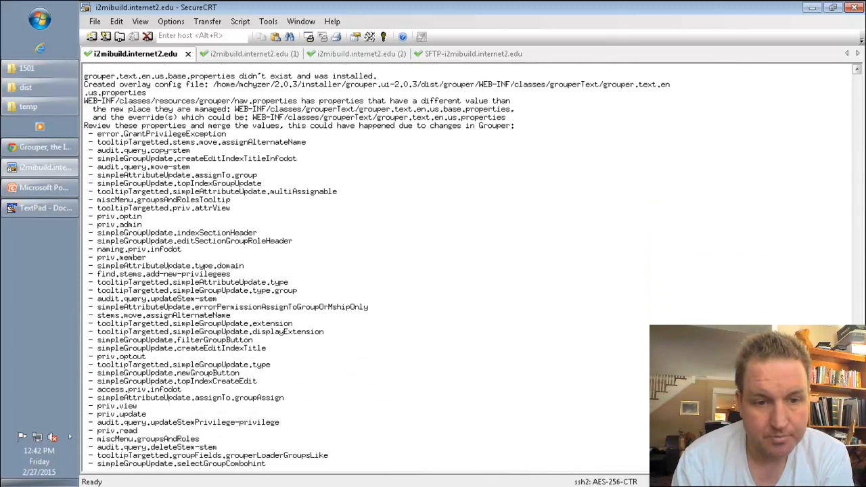
pyautogui.scroll(-3)
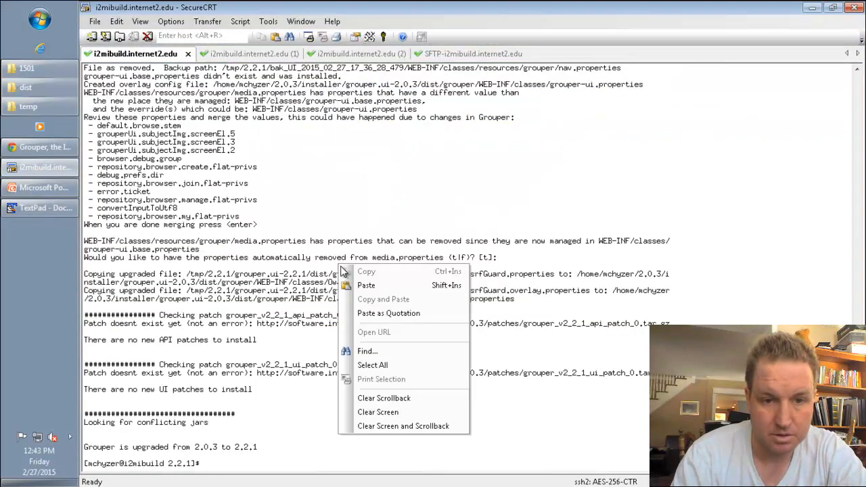
# - Paste the apache-tomcat-6.0.35 bin path and run /startup.sh to start Tomcat
pyautogui.click(366, 285)
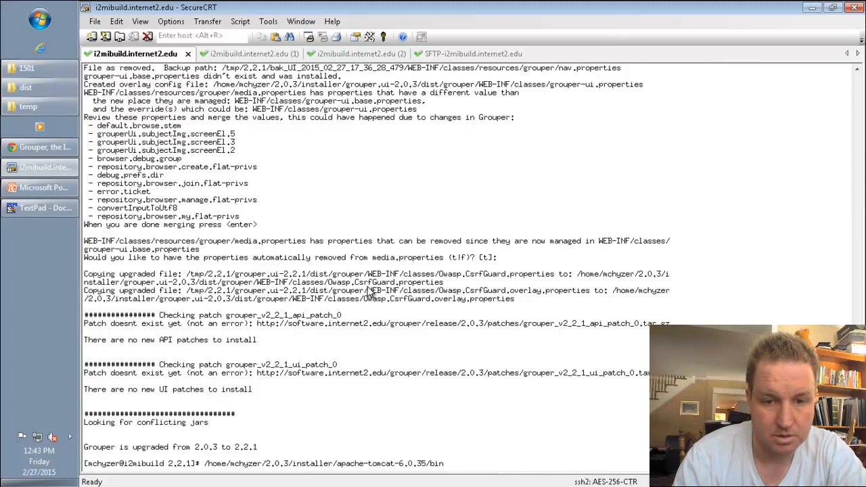
pyautogui.write('/startup.sh')
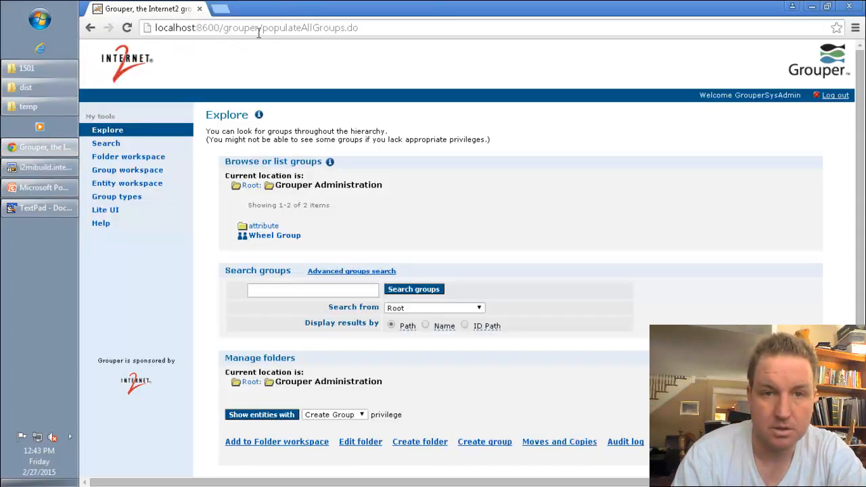
# - Browse to localhost:8600/grouper/ to load the Grouper 2.2.1 UiV2Main home page
pyautogui.write('localhost:8600/grouper/')
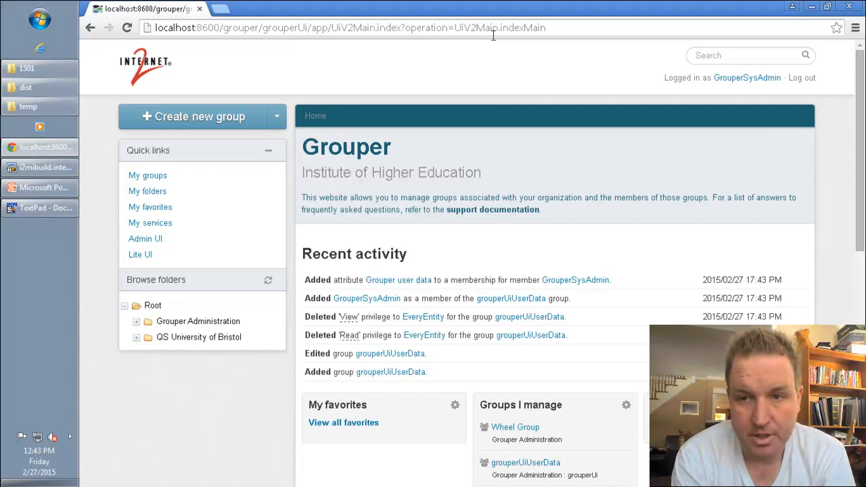
pyautogui.moveTo(103, 101)
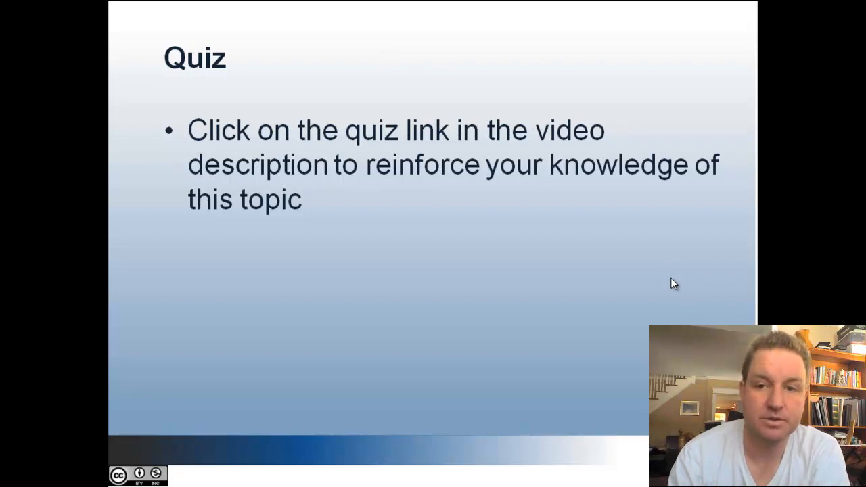
pyautogui.moveTo(541, 256)
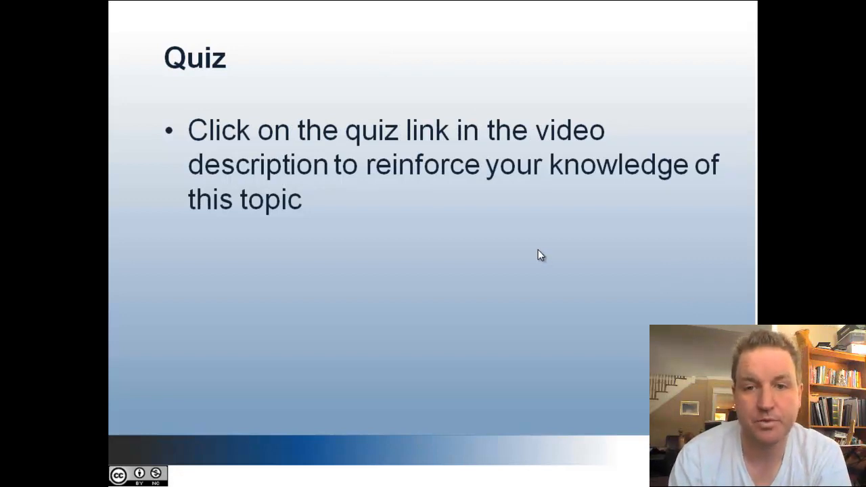